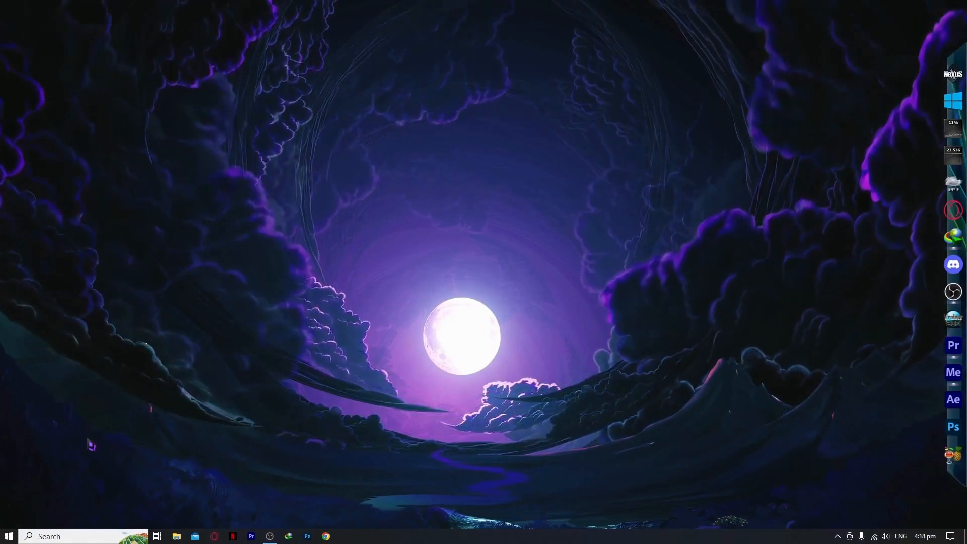
# Step: Launch Steam from the taskbar so the library shows Amanda the Adventurer Demo
pyautogui.click(9, 536)
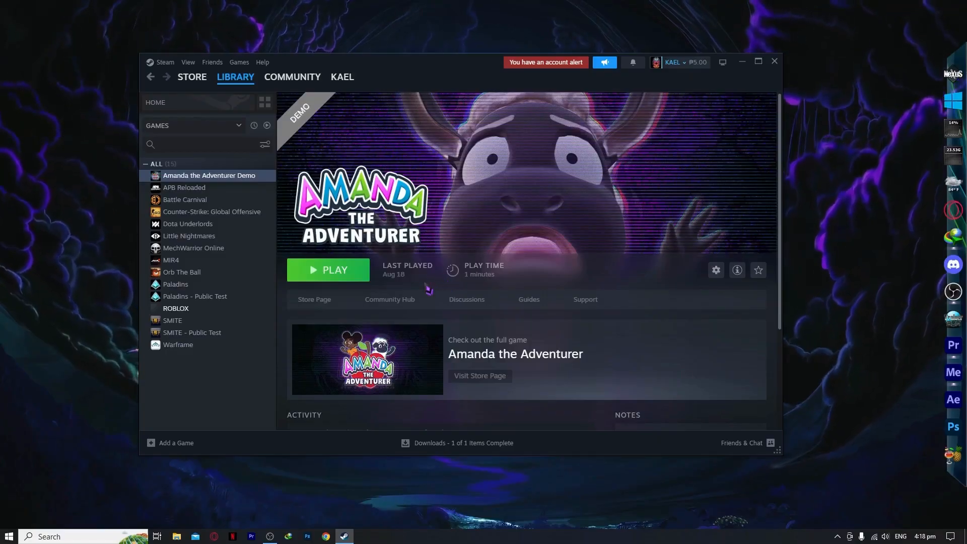
pyautogui.moveTo(185, 200)
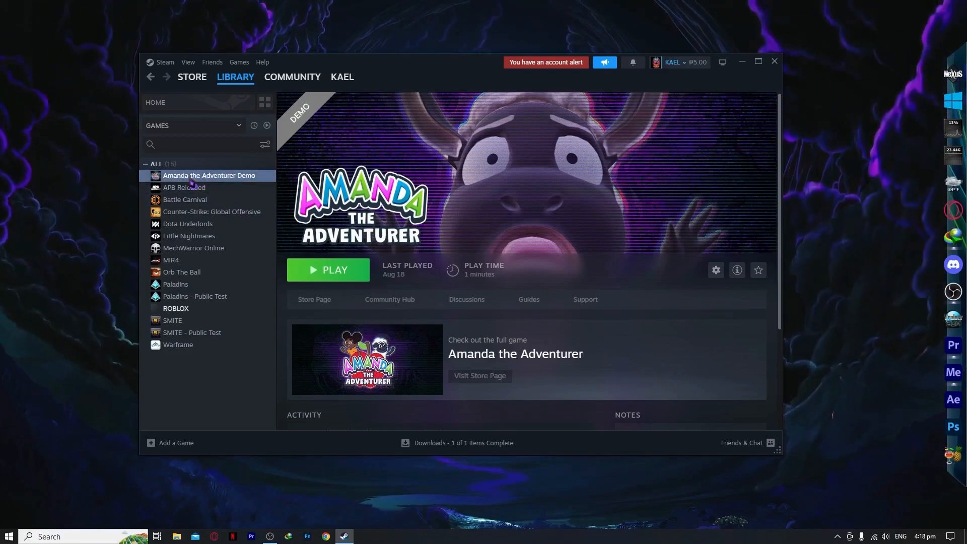
# Step: Verify integrity of the demo's installed files (166 validated) and close its Properties
pyautogui.click(715, 270)
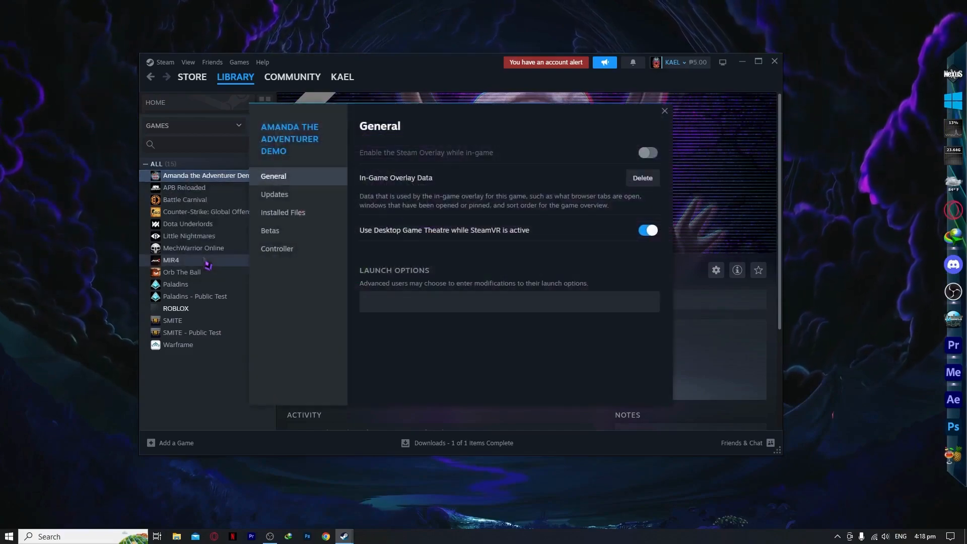
pyautogui.click(283, 212)
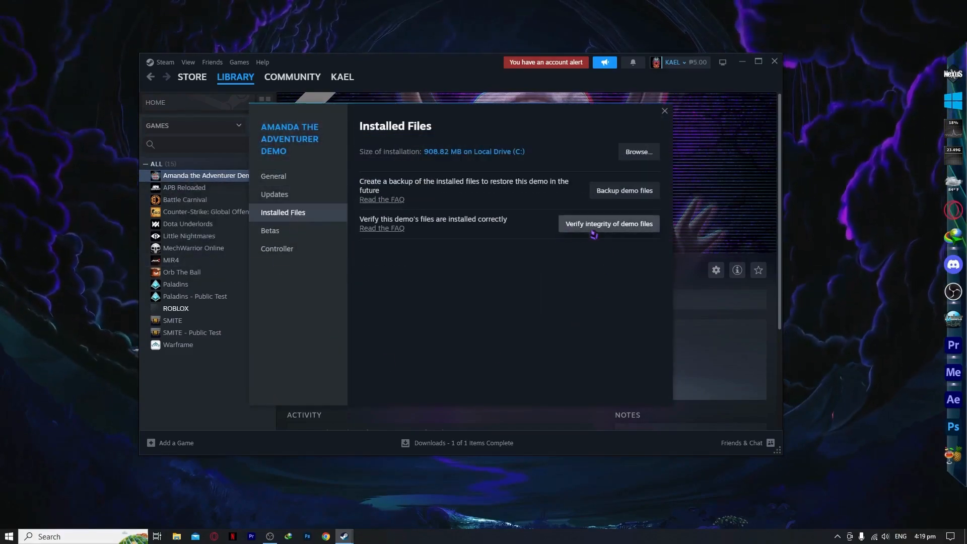
pyautogui.moveTo(635, 238)
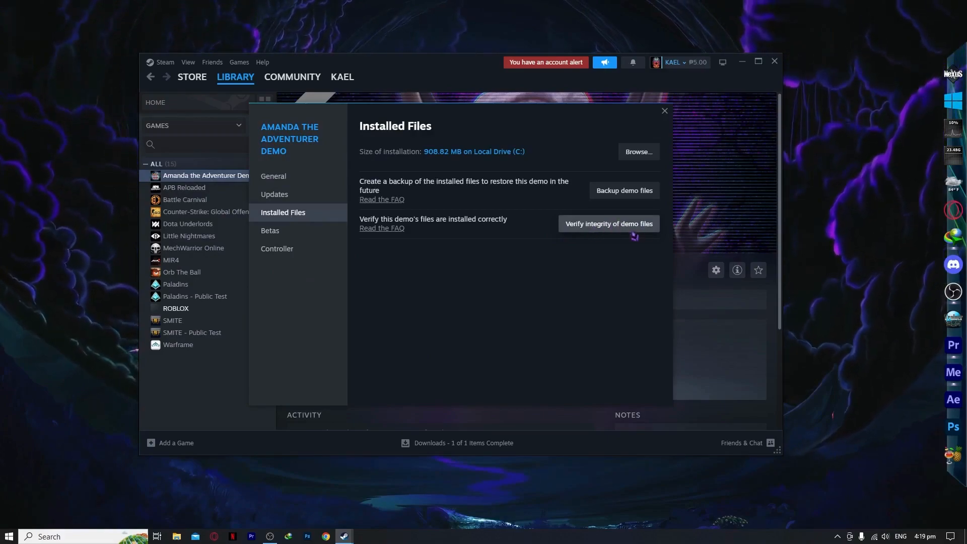
pyautogui.click(607, 224)
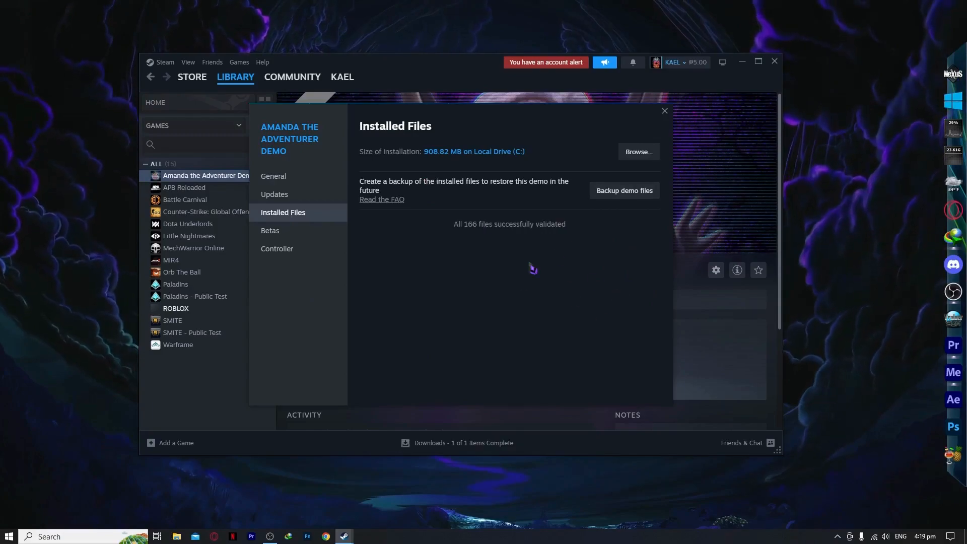
pyautogui.moveTo(497, 232)
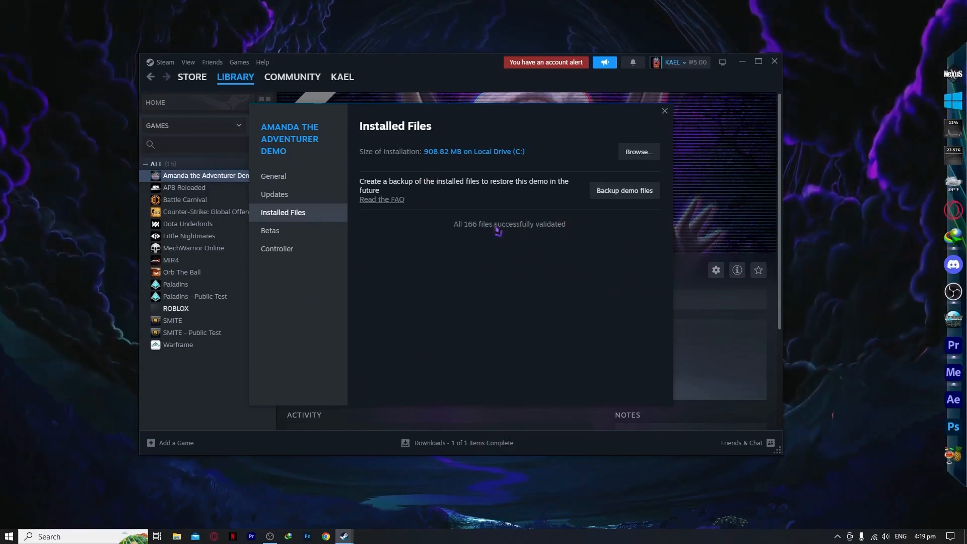
pyautogui.moveTo(552, 308)
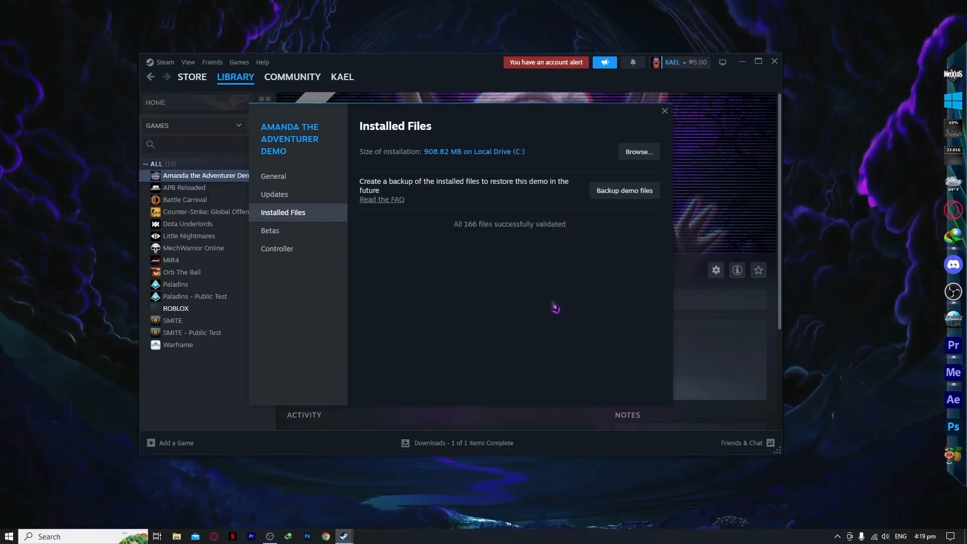
pyautogui.moveTo(505, 212)
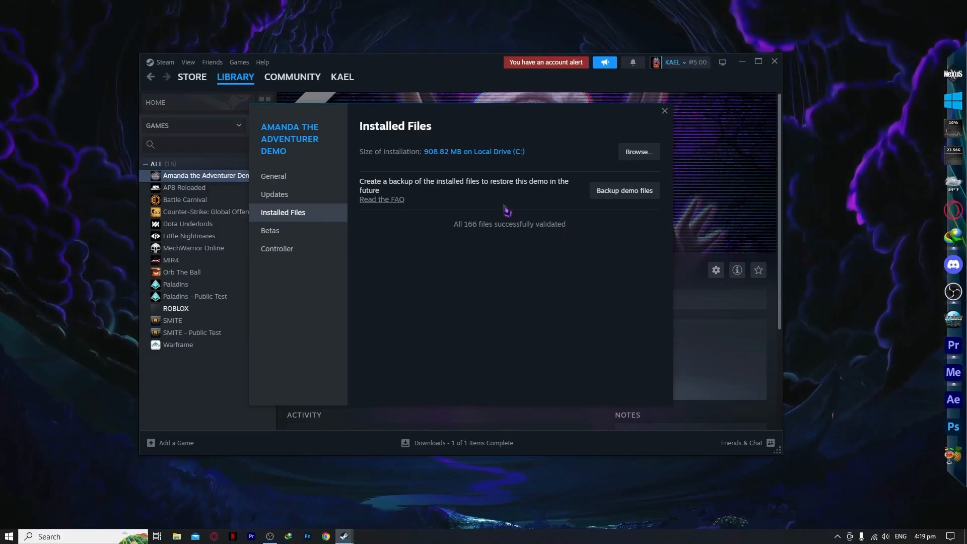
pyautogui.moveTo(664, 111)
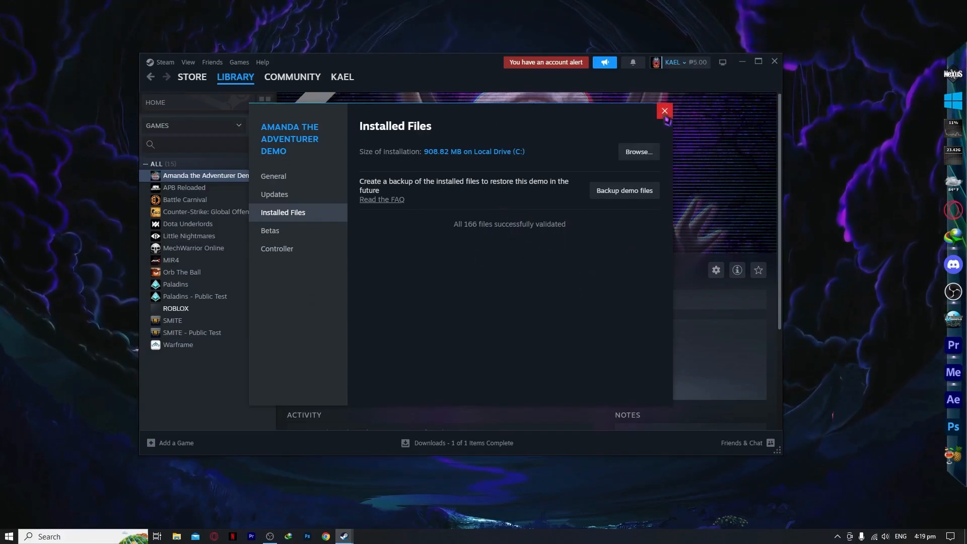
pyautogui.click(663, 111)
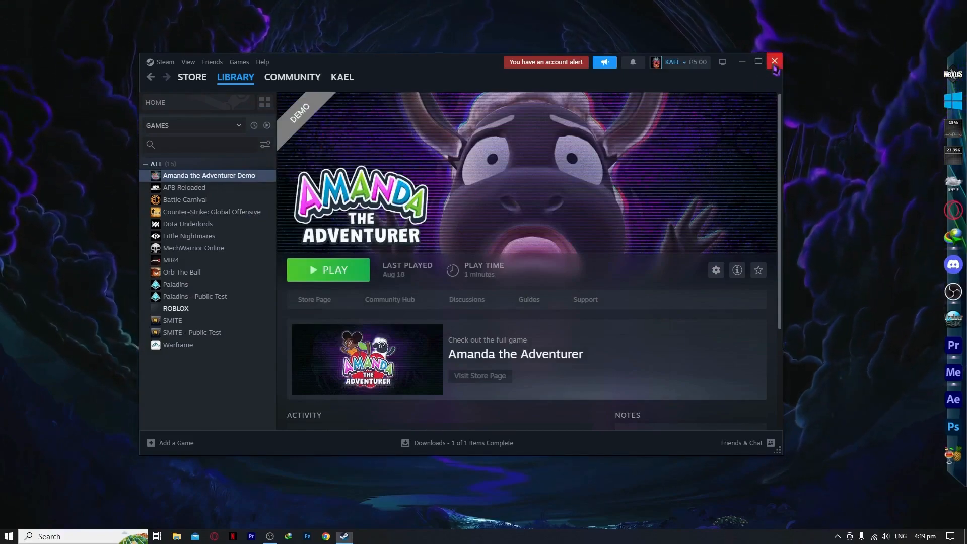
# Step: Close Steam, search 'steam' in Start and open the shortcut's file location
pyautogui.click(774, 61)
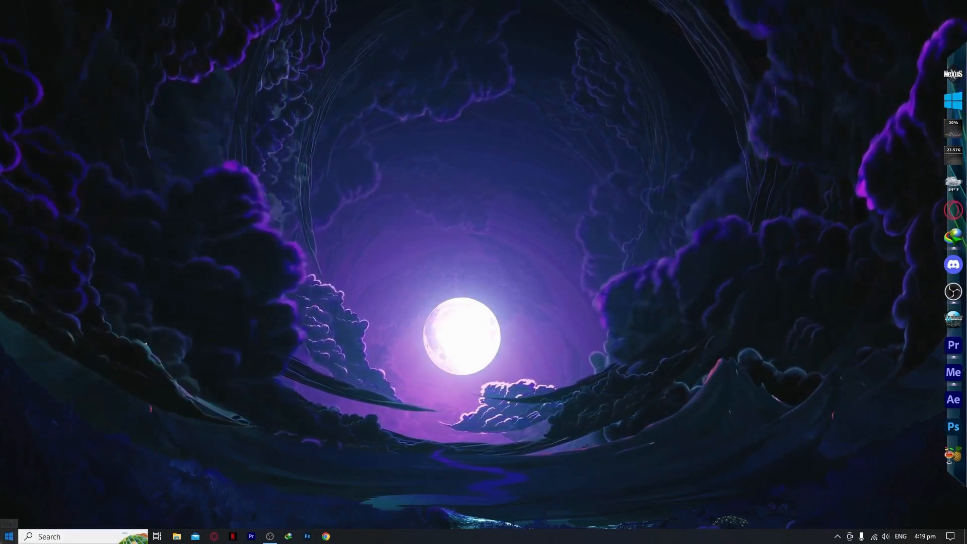
pyautogui.click(9, 536)
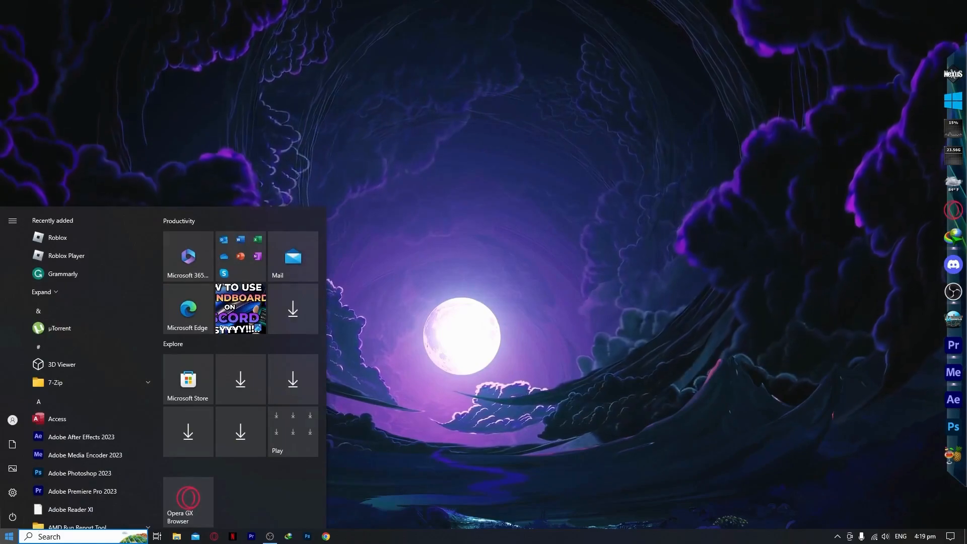
pyautogui.write('steam')
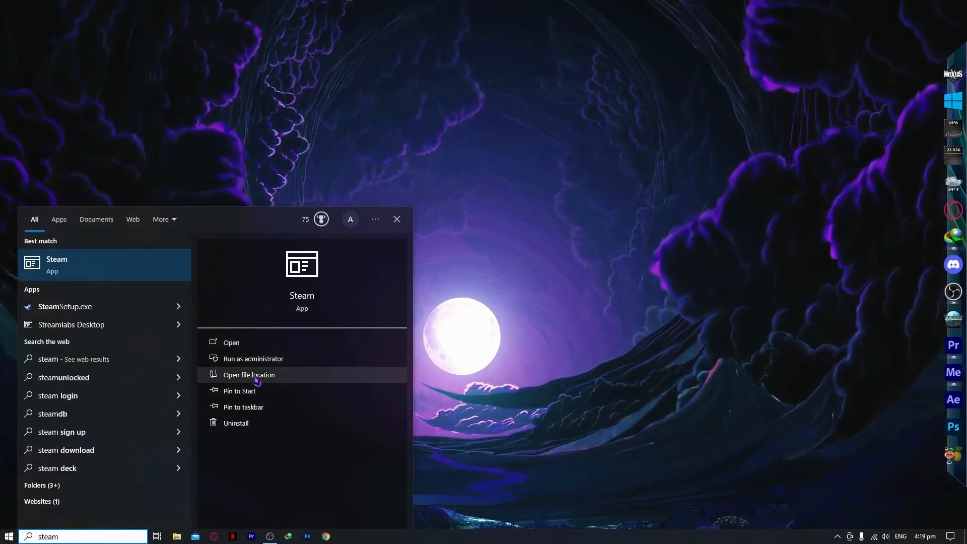
pyautogui.click(247, 374)
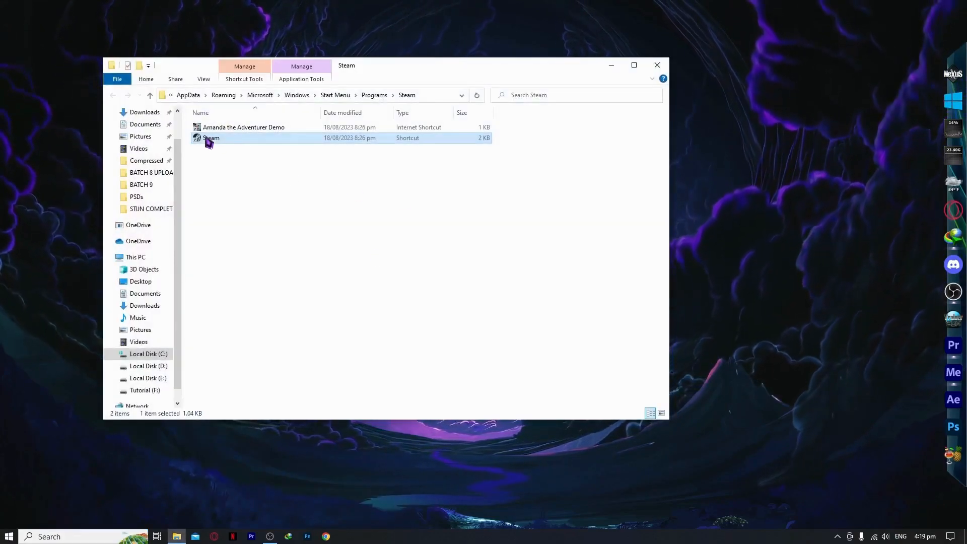
# Step: Check the Steam shortcut's Compatibility shows Run as administrator, then dismiss its Properties
pyautogui.rightClick(211, 138)
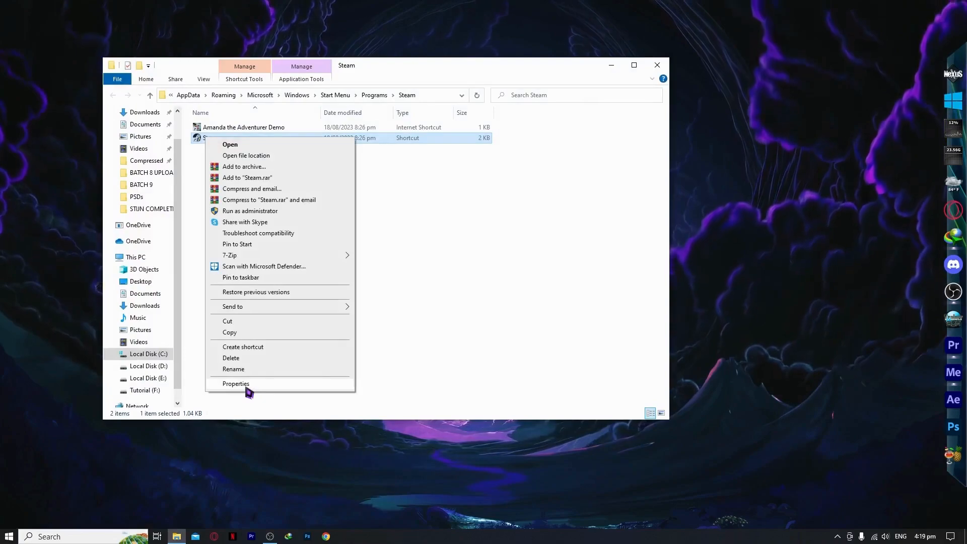
pyautogui.click(235, 383)
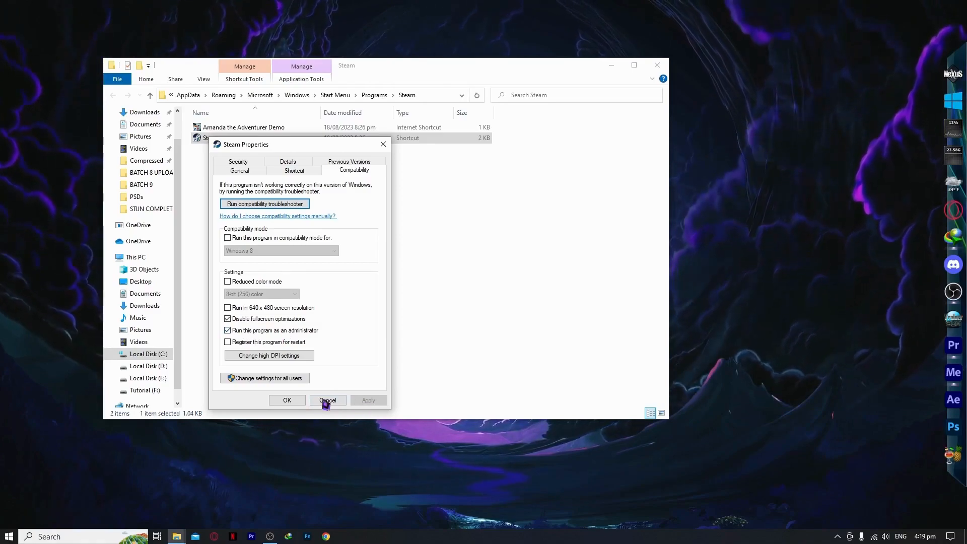
pyautogui.click(326, 400)
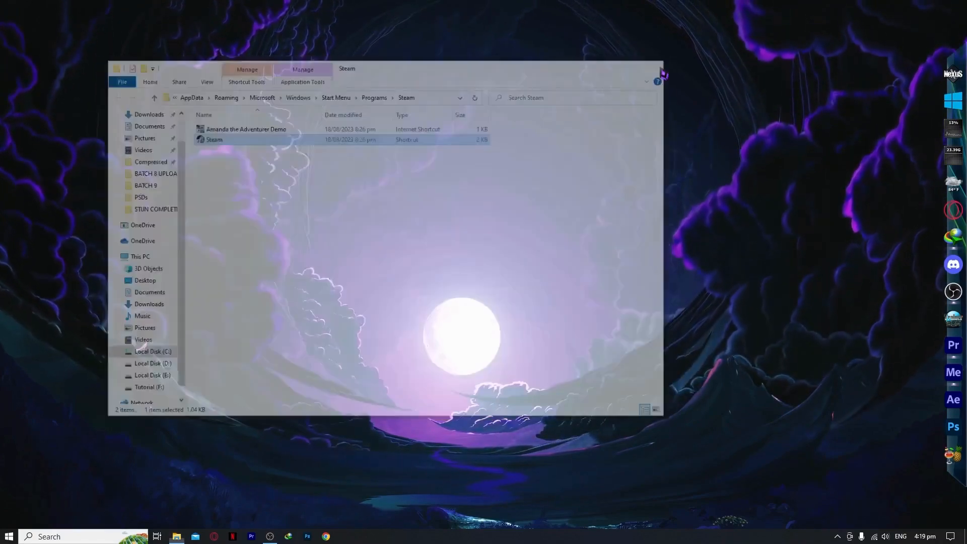
# Step: Search 'sound' and reach Sound settings showing Realtek speakers output and HyperX SoloCast input
pyautogui.click(656, 68)
pyautogui.write('sound')
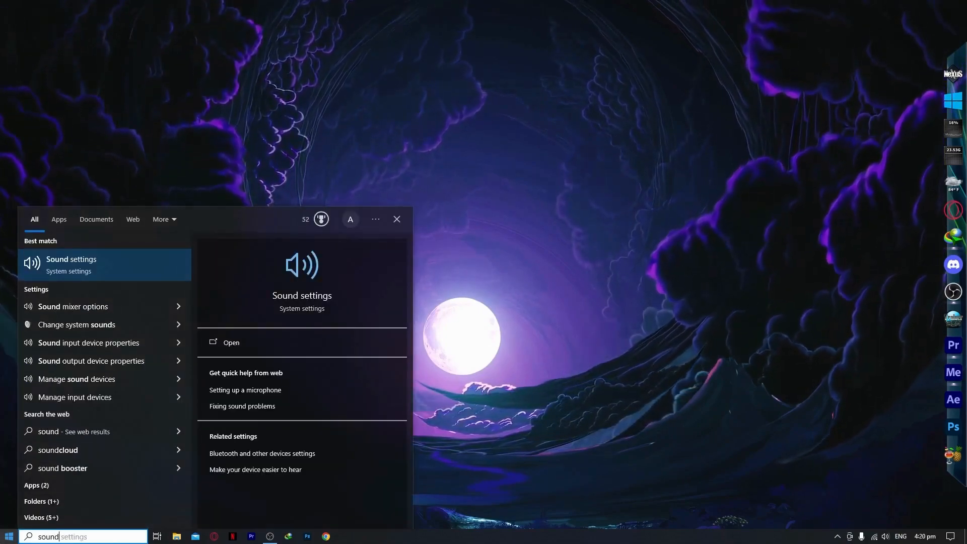
pyautogui.click(231, 343)
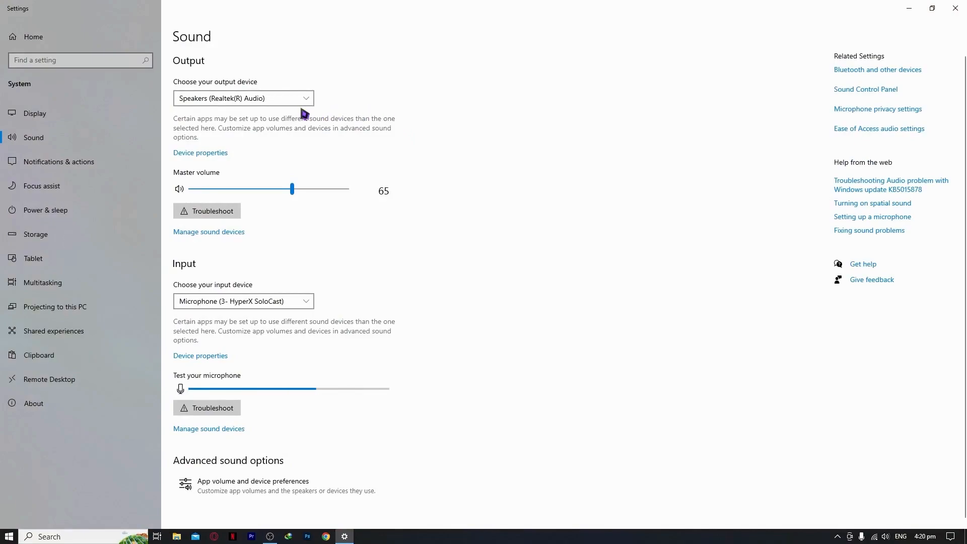
pyautogui.moveTo(339, 67)
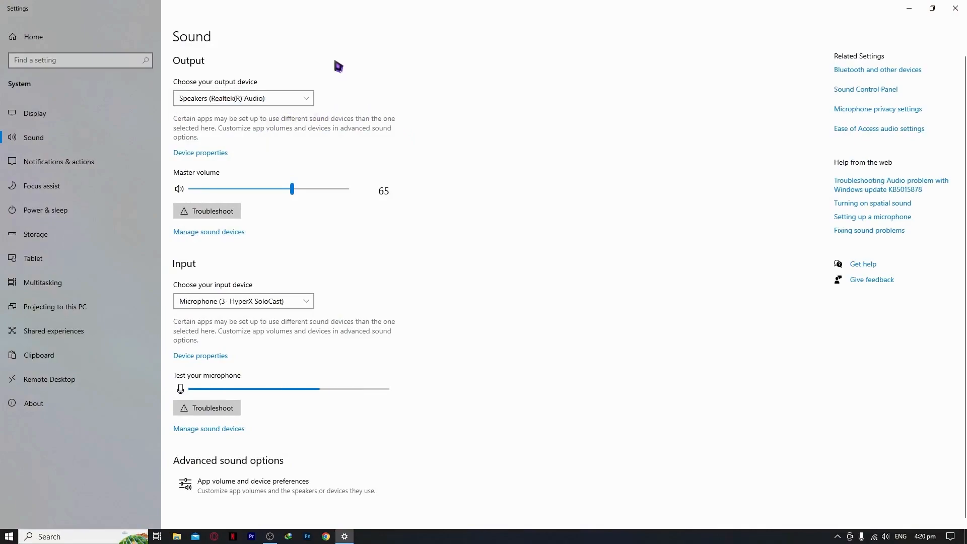
pyautogui.click(242, 98)
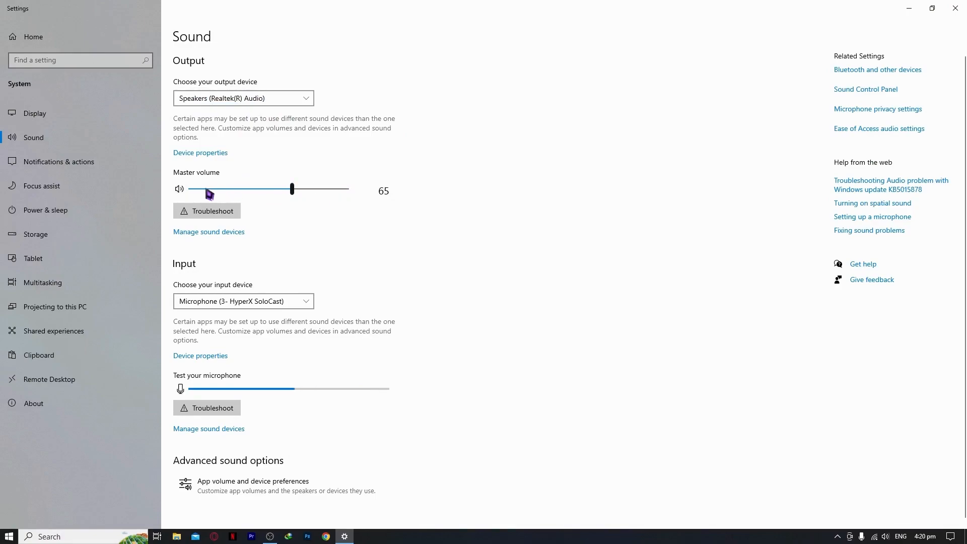
pyautogui.moveTo(274, 203)
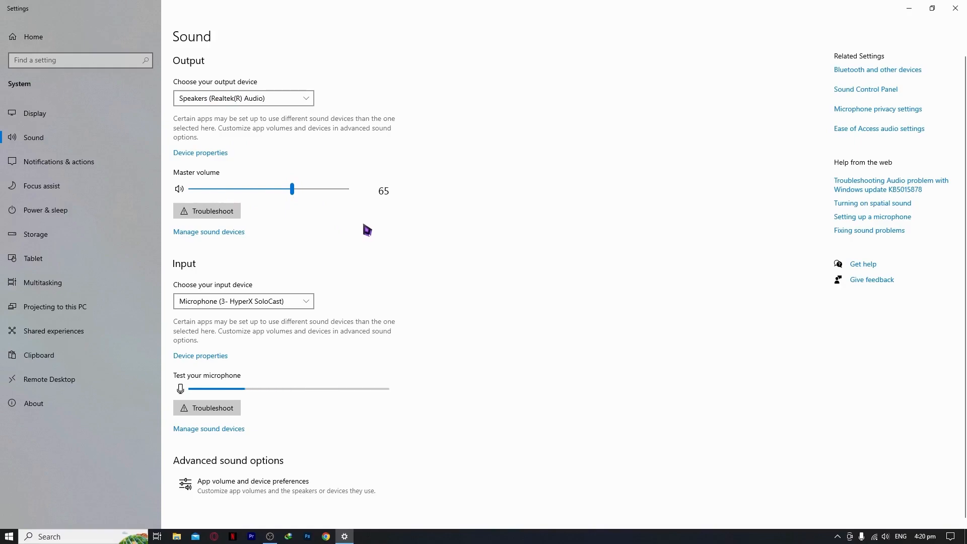
pyautogui.moveTo(502, 389)
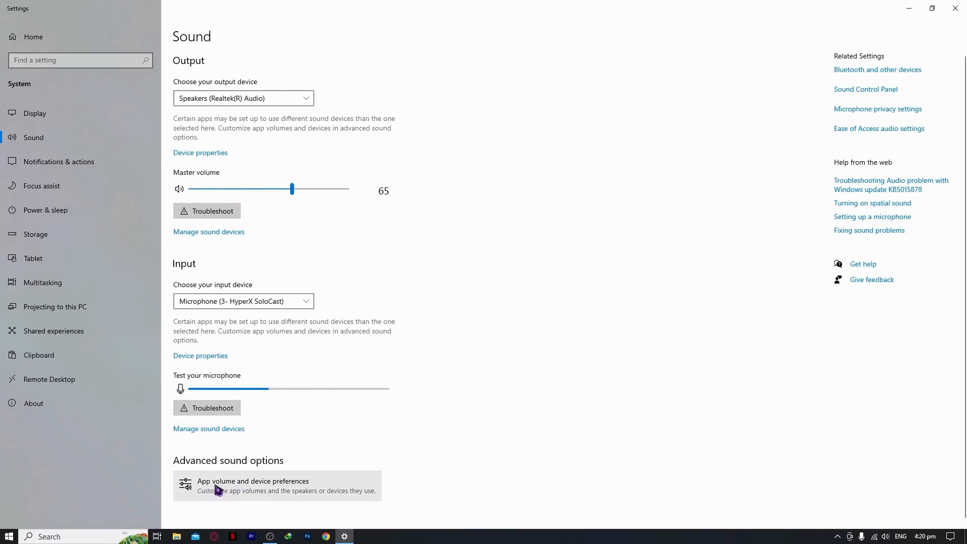
# Step: Review App volume and device preferences — all apps at 100 on default devices — then return to Sound
pyautogui.click(253, 485)
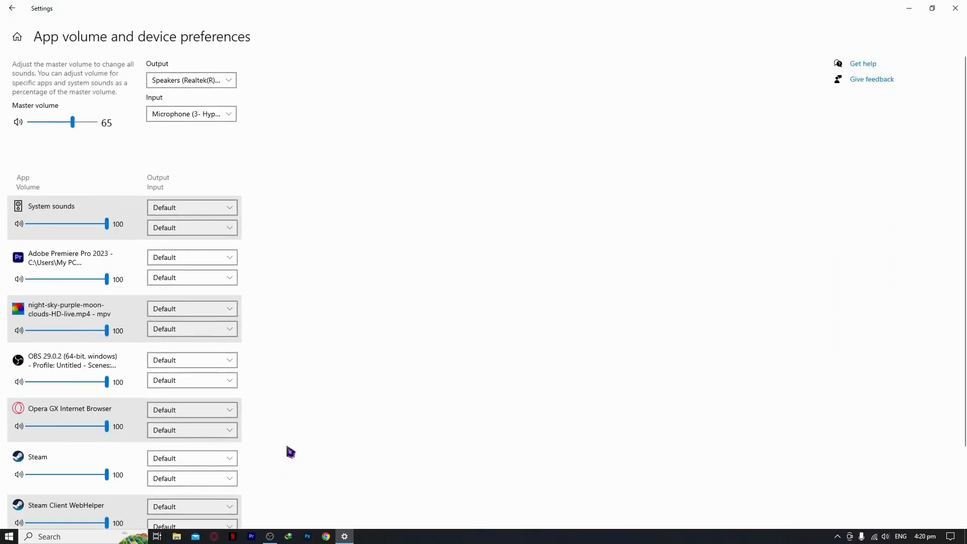
pyautogui.scroll(-3)
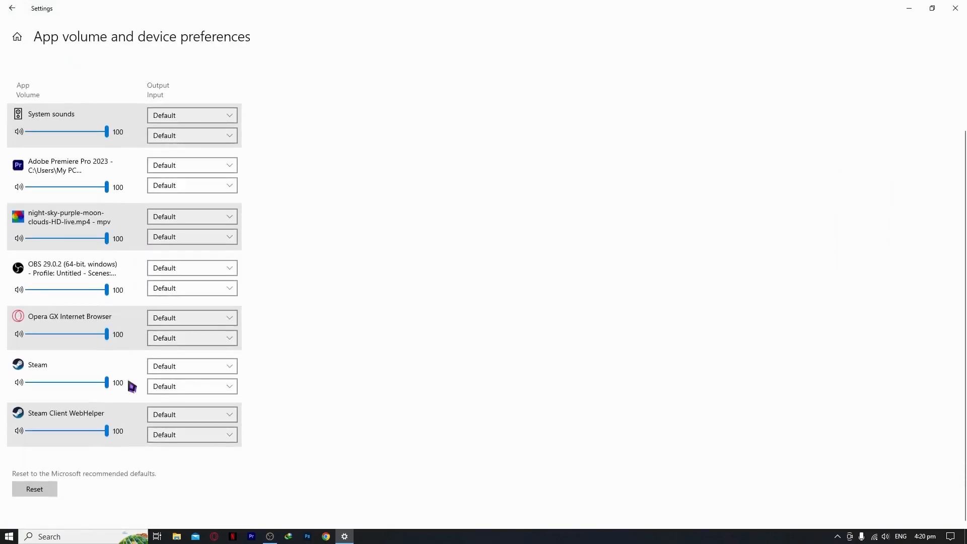
pyautogui.moveTo(186, 311)
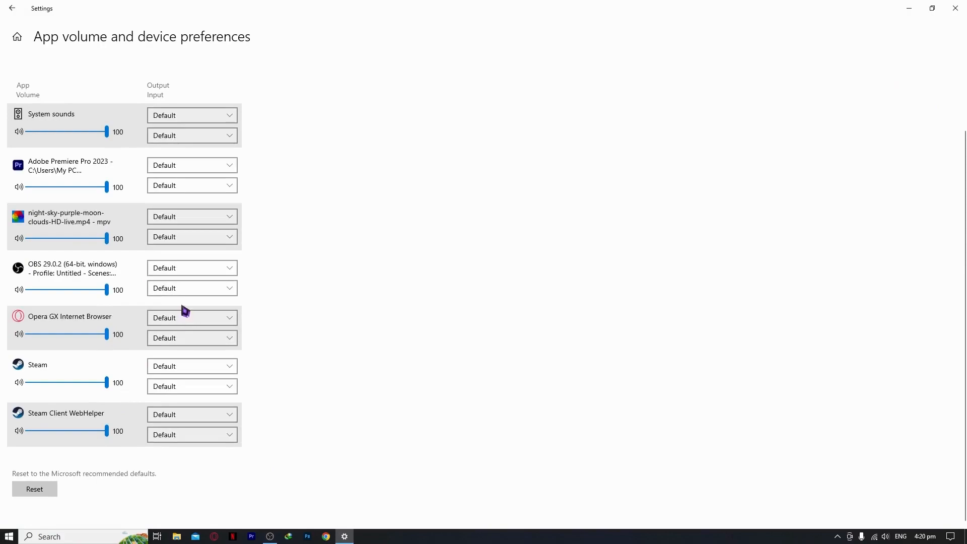
pyautogui.moveTo(180, 325)
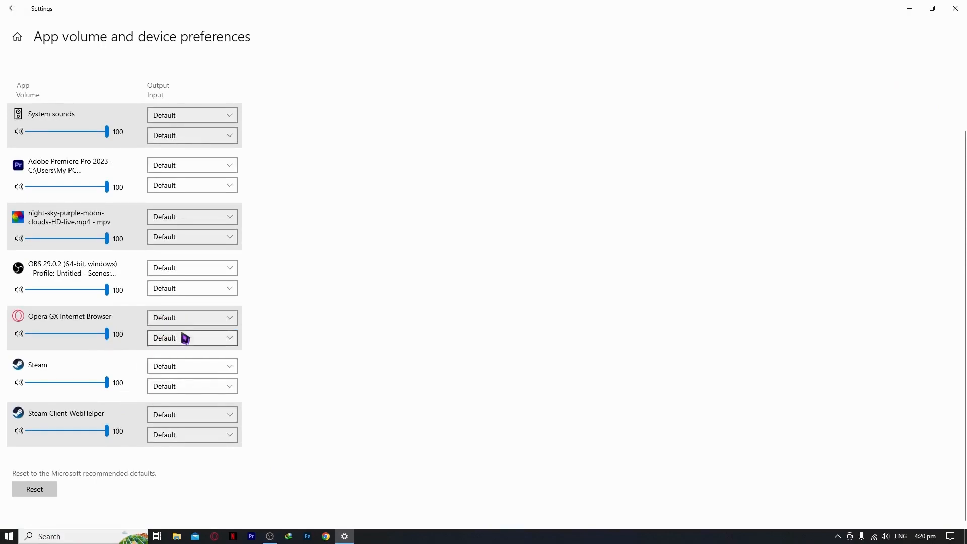
pyautogui.moveTo(151, 370)
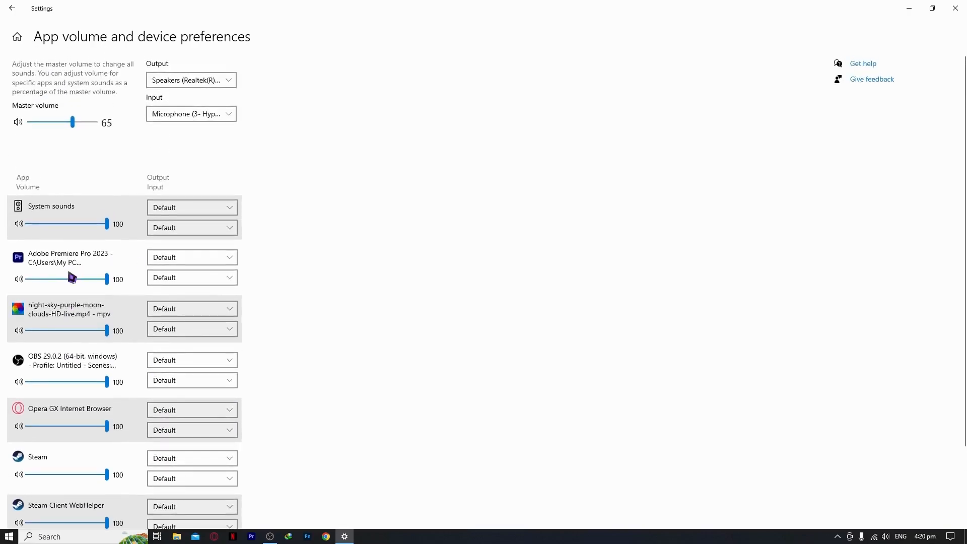
pyautogui.moveTo(157, 328)
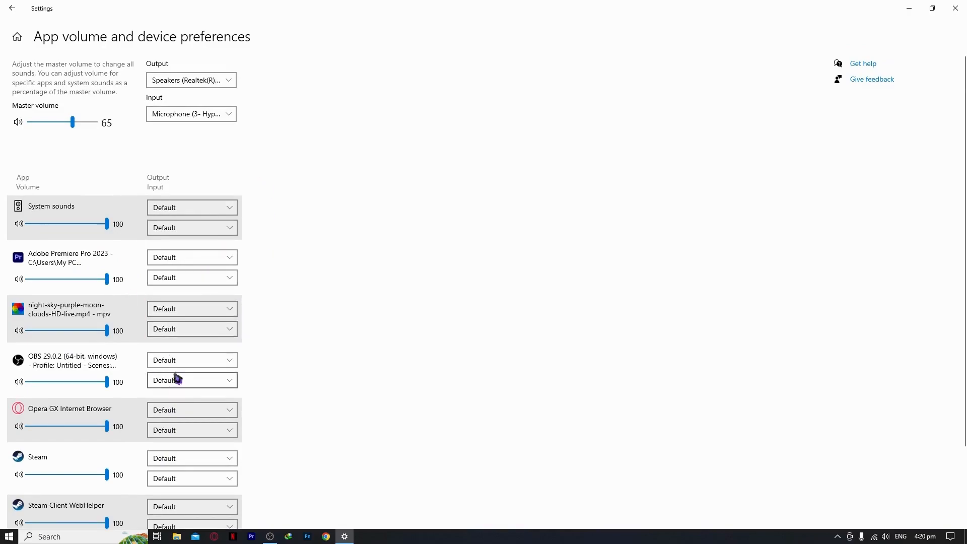
pyautogui.scroll(-3)
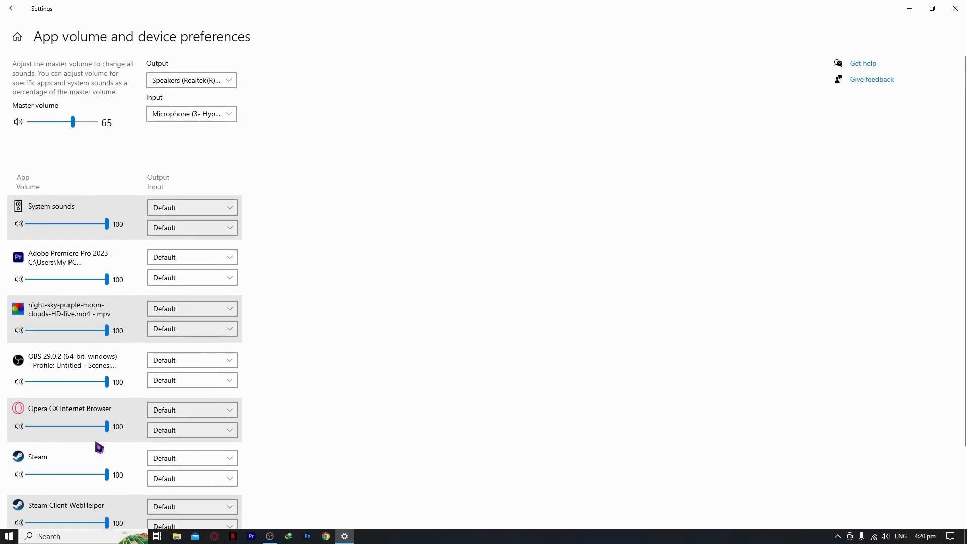
pyautogui.moveTo(79, 88)
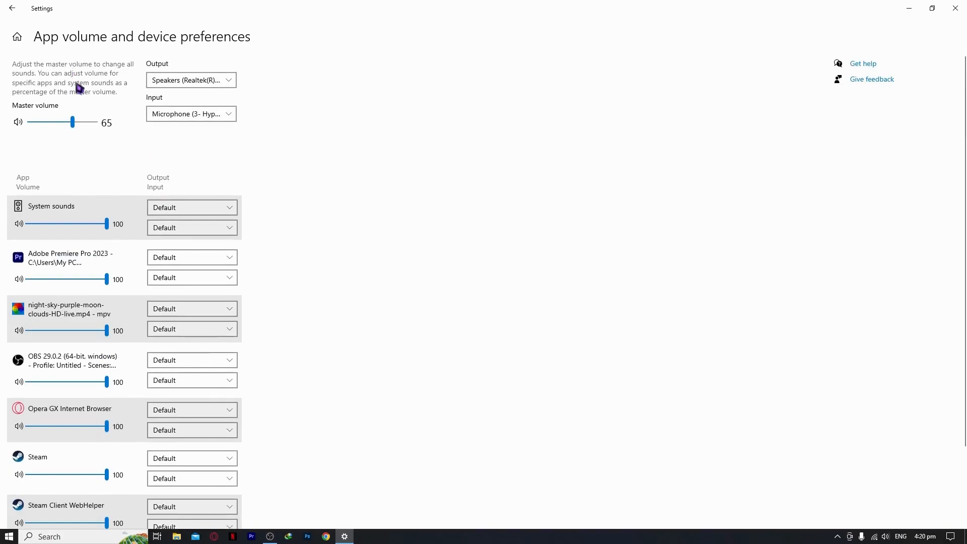
pyautogui.click(13, 8)
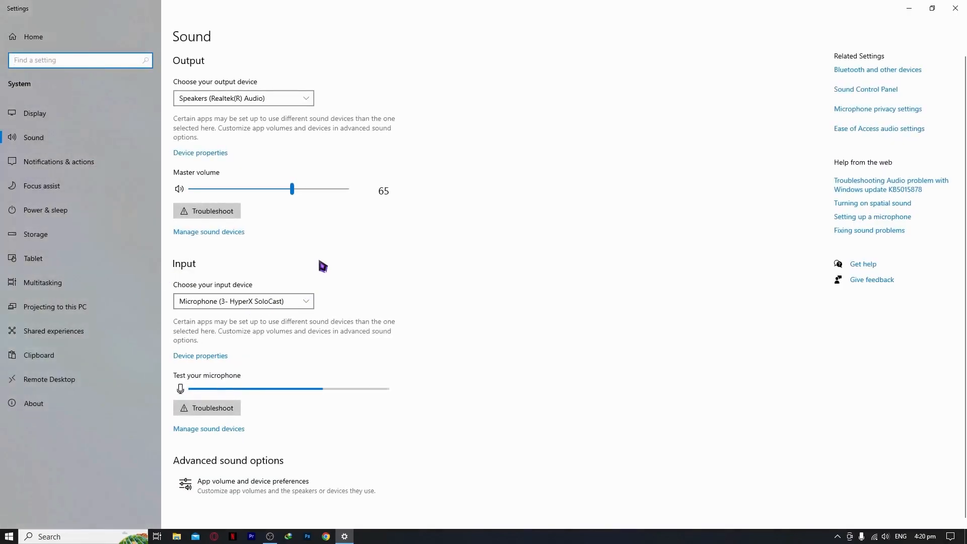
pyautogui.click(242, 98)
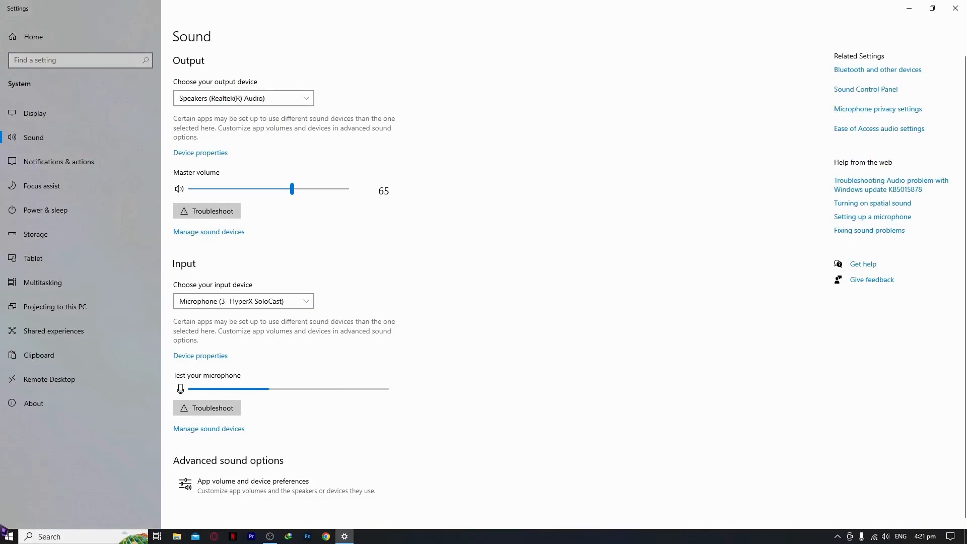
# Step: Find 'bluetooth' in settings and reach Bluetooth & other devices with Bluetooth off
pyautogui.click(79, 59)
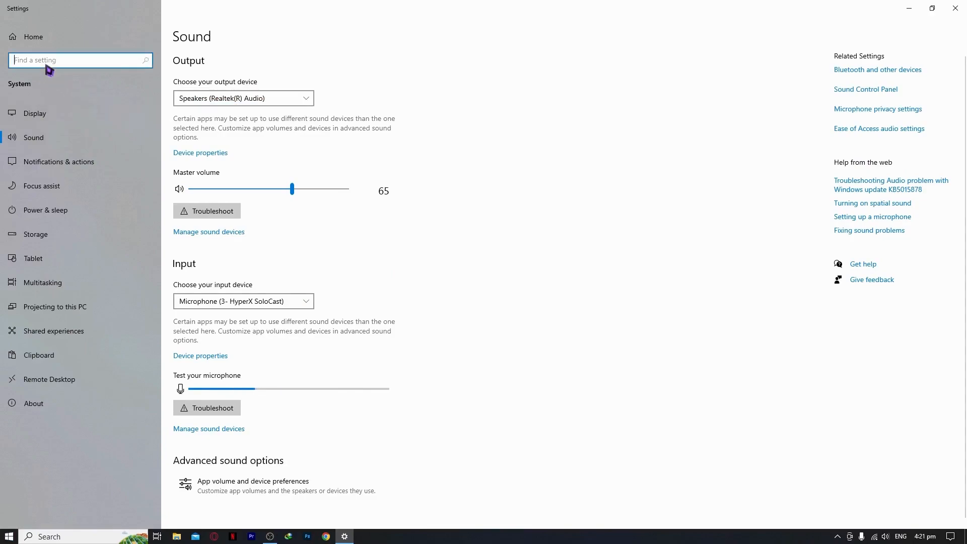
pyautogui.write('blueto')
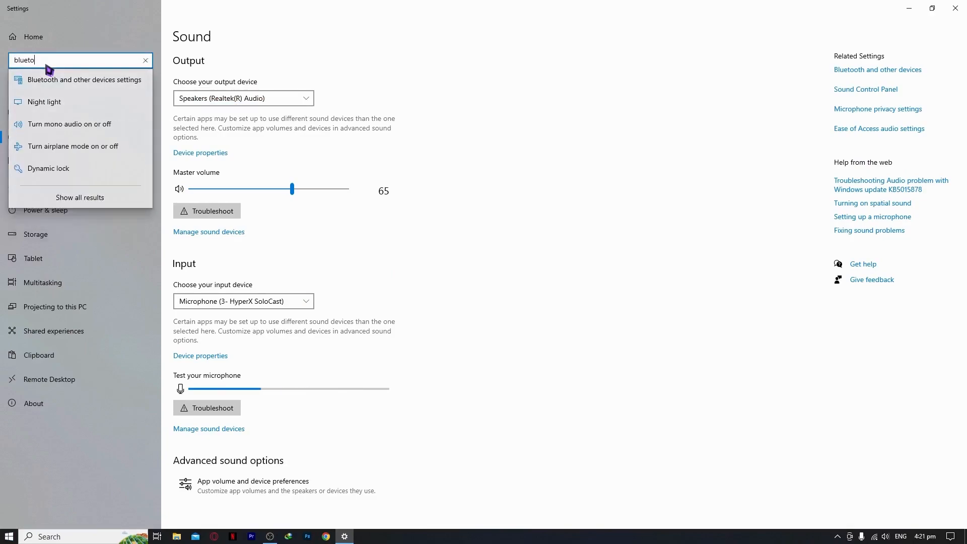
pyautogui.click(78, 78)
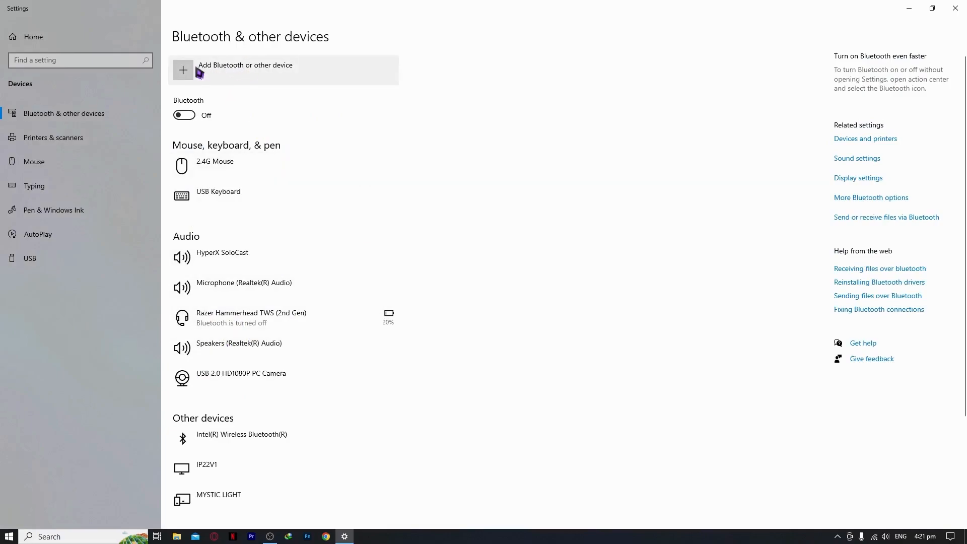
# Step: Attempt to add a Bluetooth device, get a couldn't-connect error and dismiss it
pyautogui.click(245, 69)
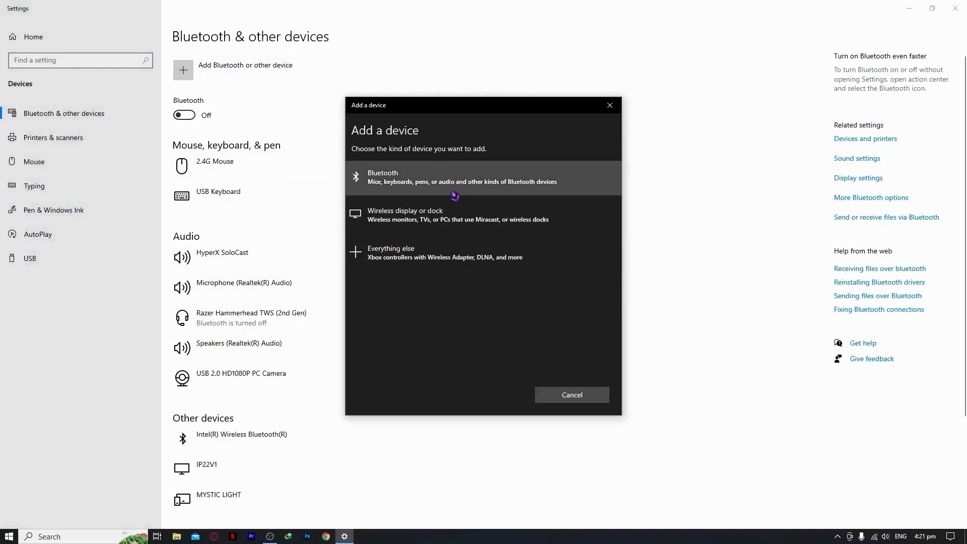
pyautogui.click(456, 178)
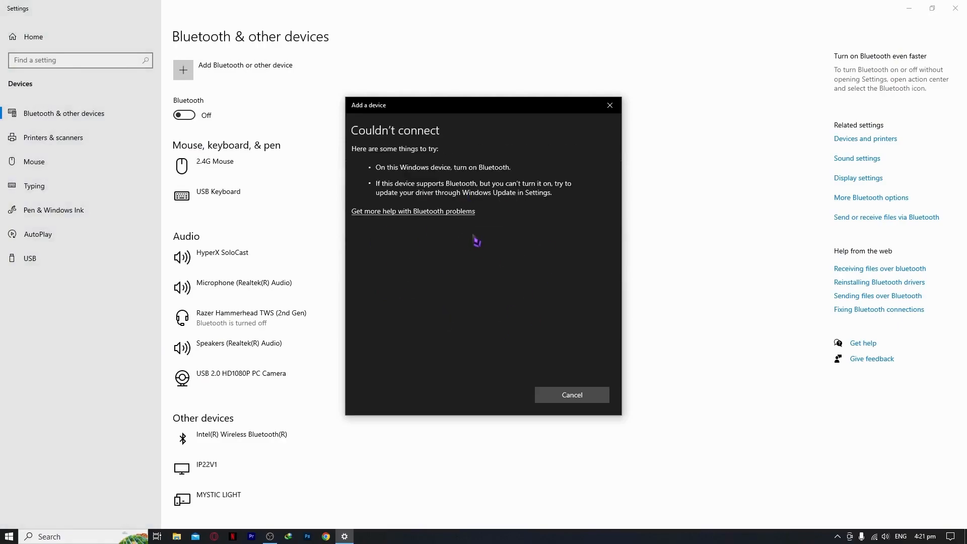
pyautogui.moveTo(558, 323)
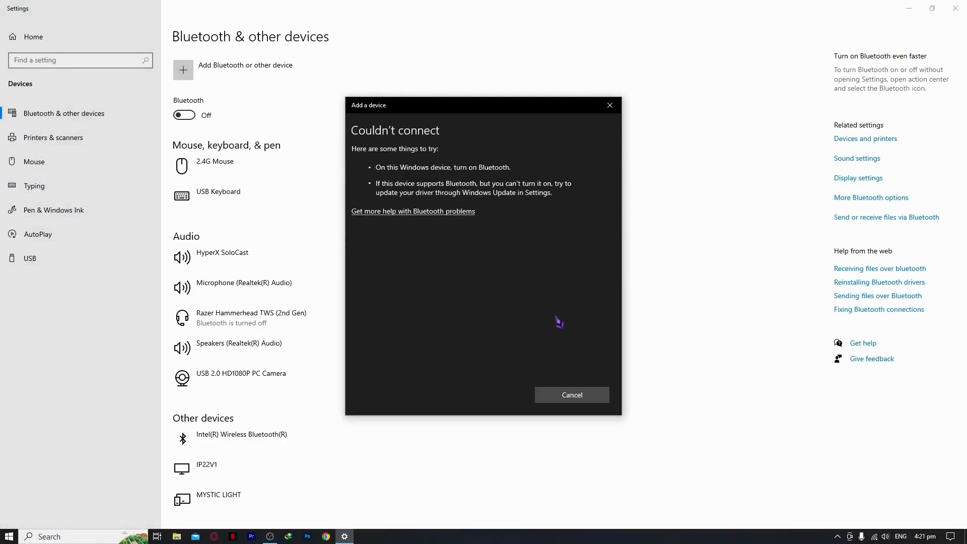
pyautogui.click(570, 394)
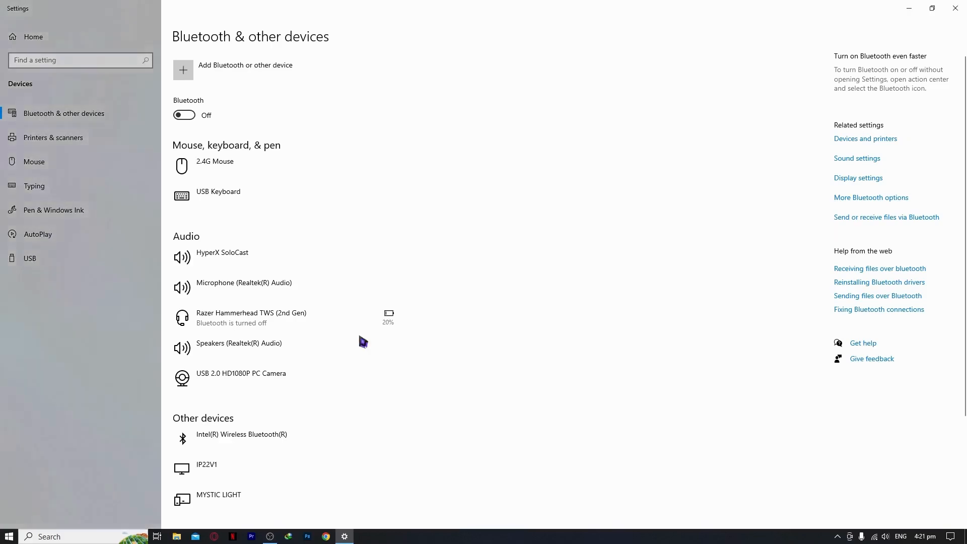
pyautogui.moveTo(304, 405)
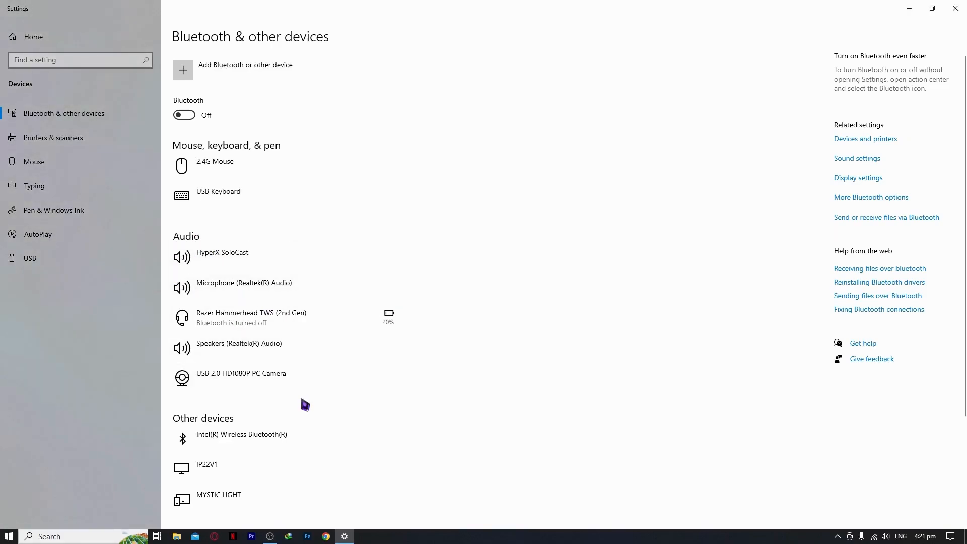
# Step: Expand the Razer Hammerhead TWS (2nd Gen) entry showing Bluetooth off and 20% battery
pyautogui.click(251, 317)
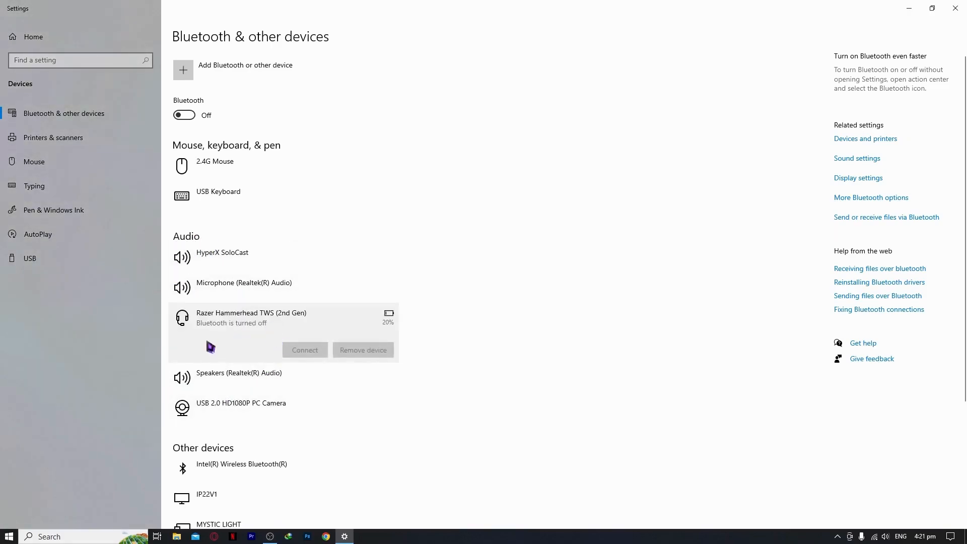
pyautogui.moveTo(333, 313)
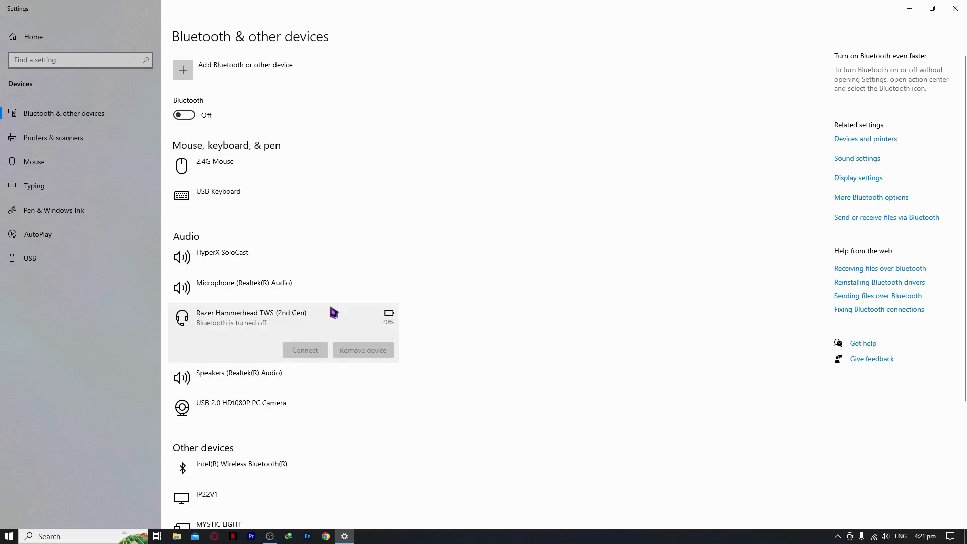
pyautogui.moveTo(259, 330)
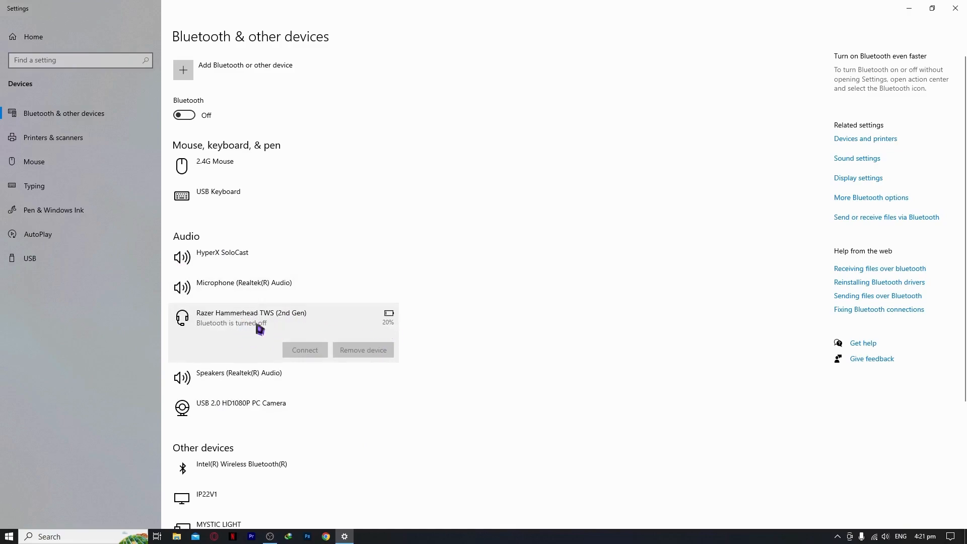
pyautogui.click(77, 60)
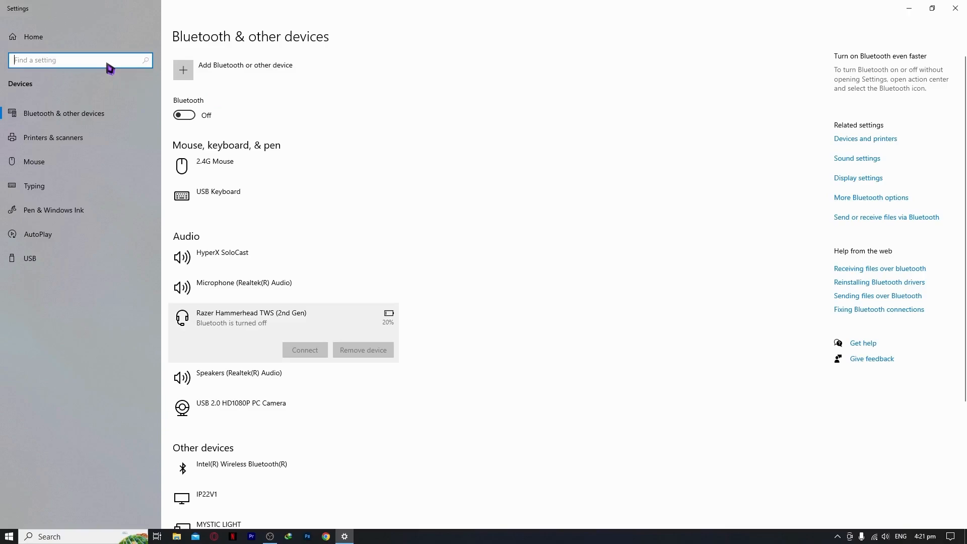
# Step: Search 'sound settings' and open Device Manager listing the computer's device categories
pyautogui.write('sound sett')
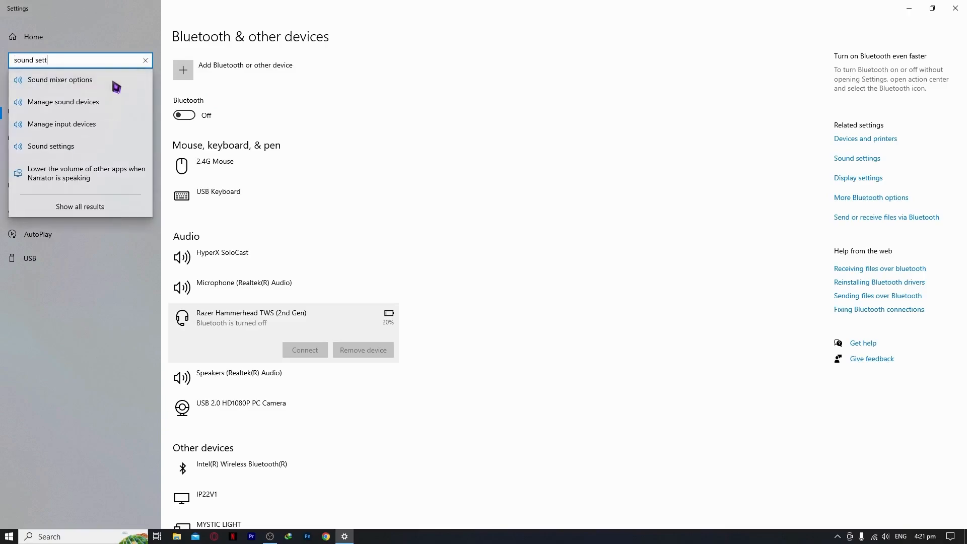
pyautogui.click(51, 146)
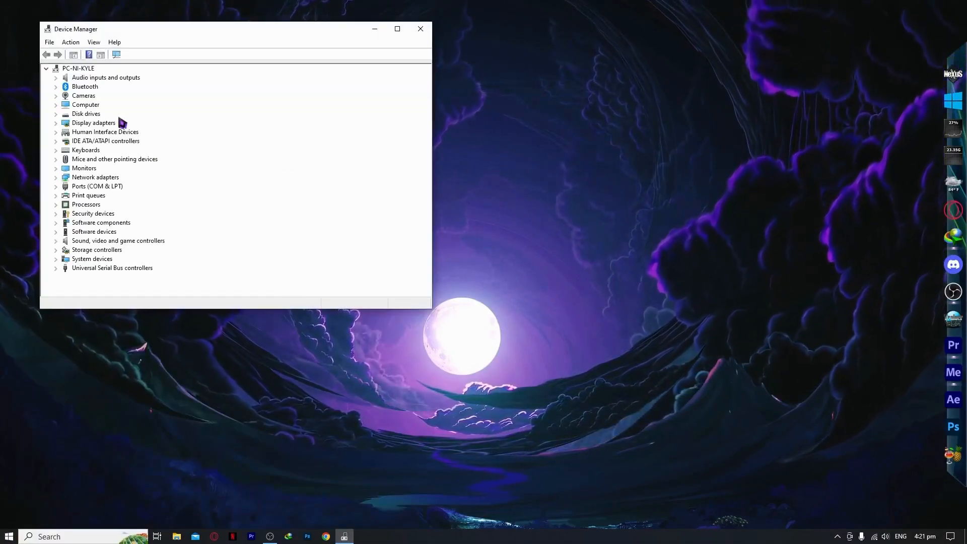
# Step: Expand Audio inputs and outputs and bring up the context menu for Speakers (Realtek(R) Audio)
pyautogui.click(56, 78)
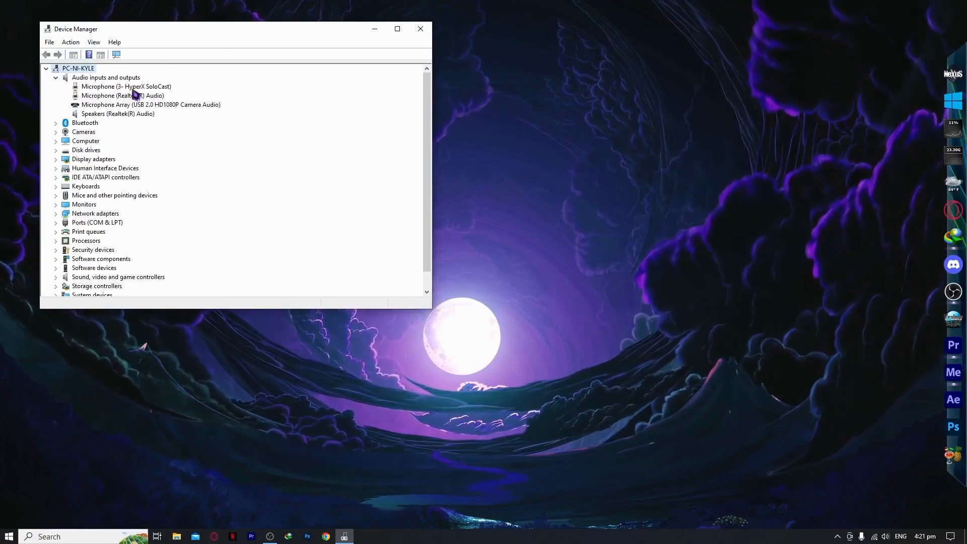
pyautogui.click(126, 87)
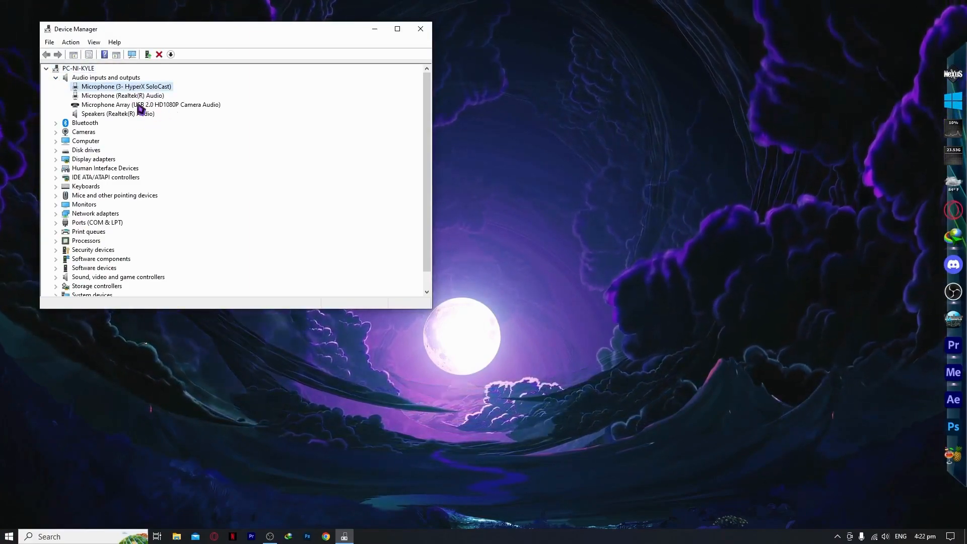
pyautogui.click(117, 114)
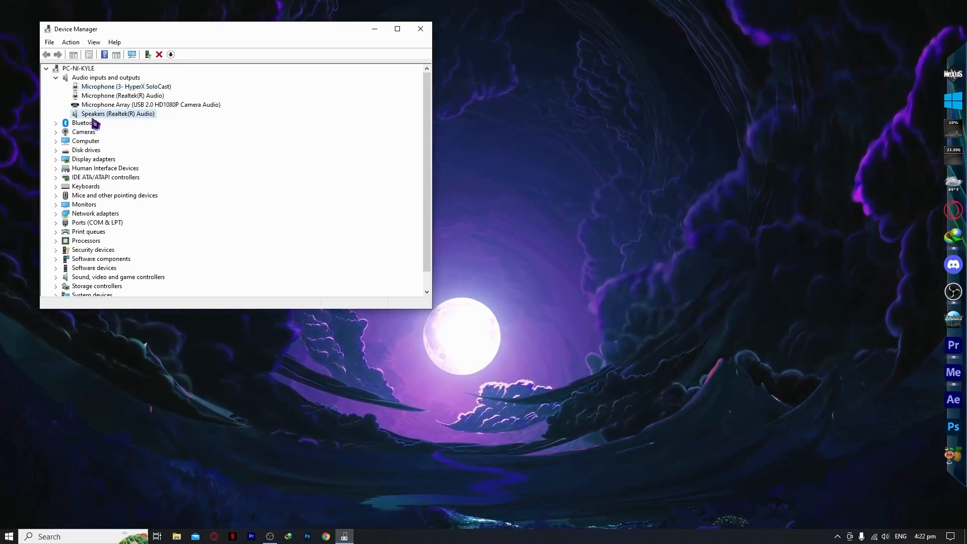
pyautogui.rightClick(117, 114)
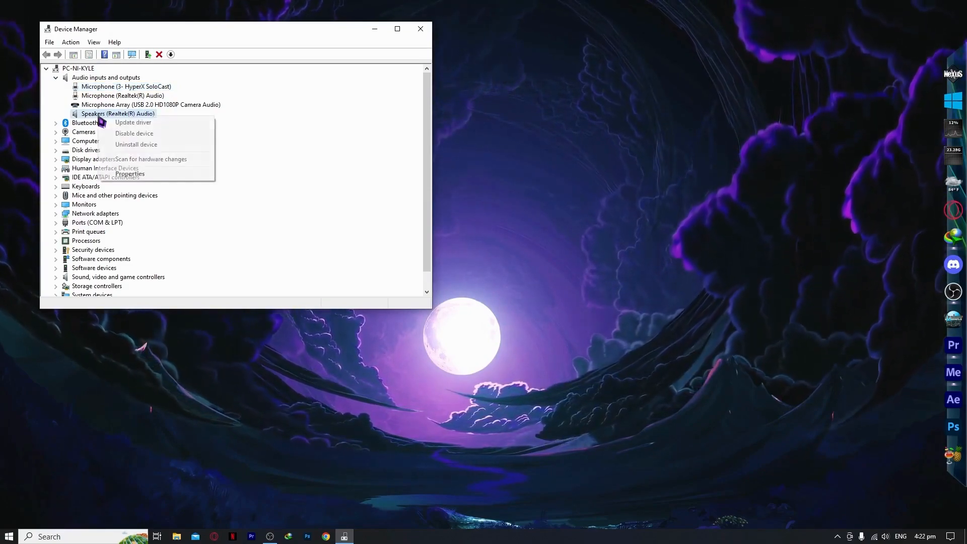
# Step: Update the Realtek speakers driver via automatic search, accept 'best drivers already installed', and close Device Manager
pyautogui.click(133, 122)
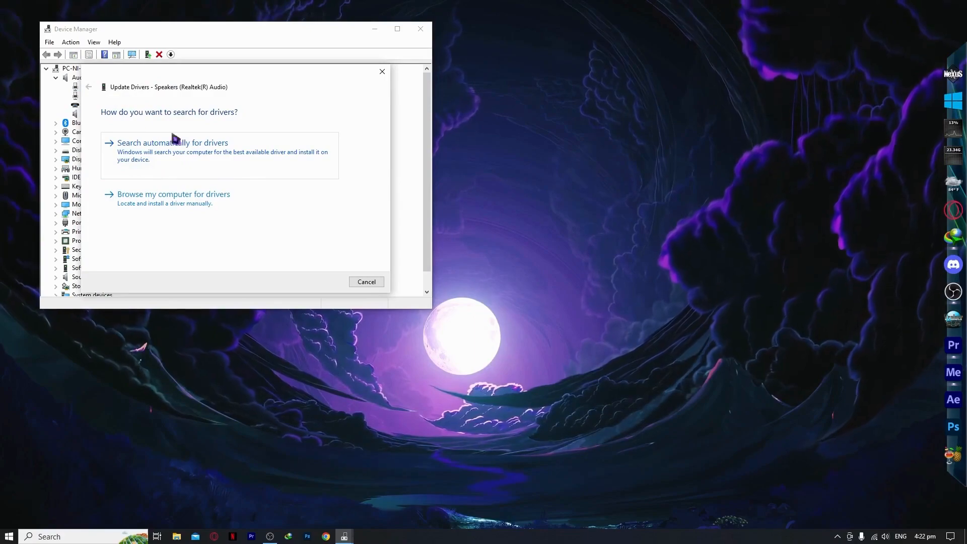
pyautogui.click(172, 142)
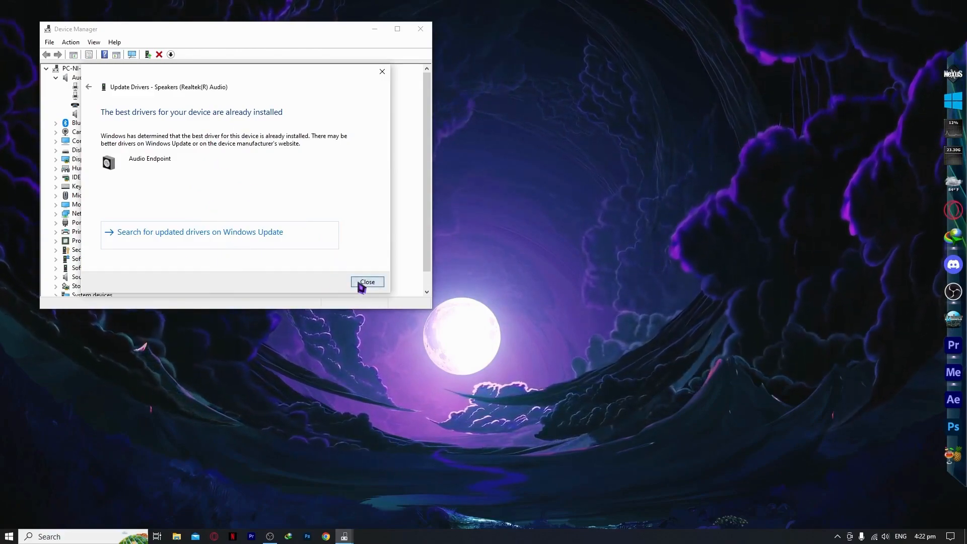
pyautogui.click(367, 282)
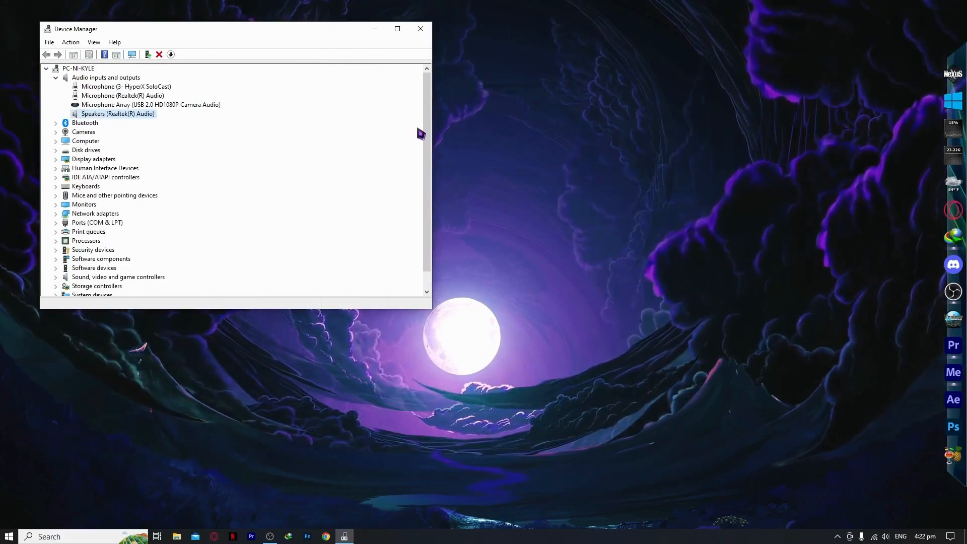
pyautogui.click(420, 28)
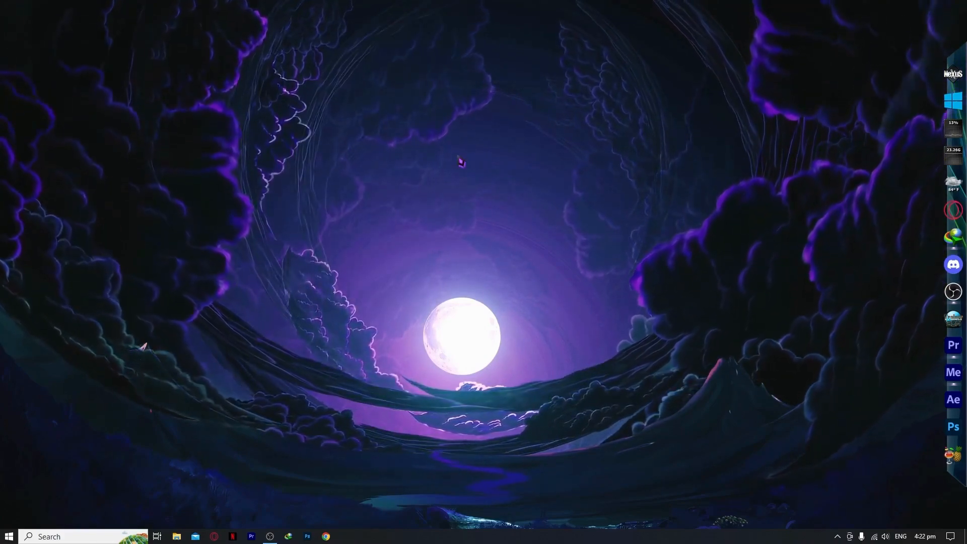